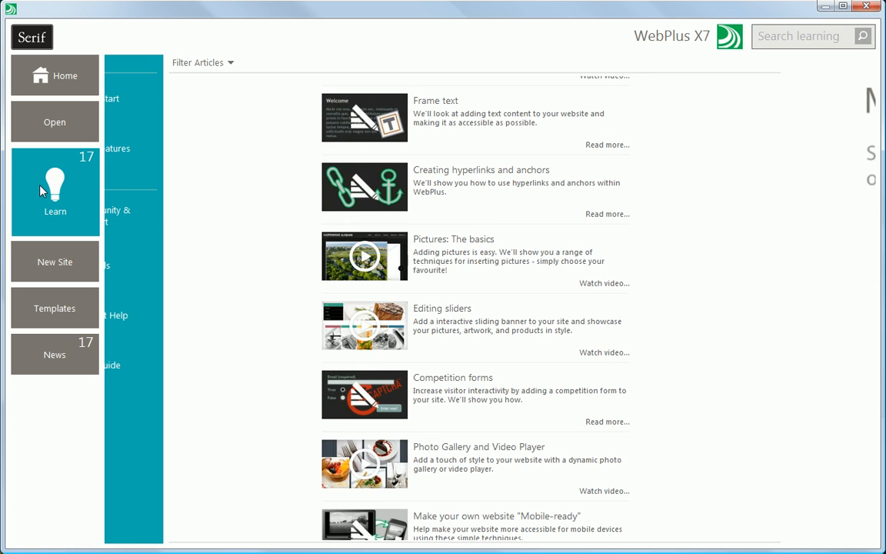
- Browse the startup Templates and reach the Form Designer's list of ready-made form templates
{"action": "left_click", "coordinate": [56, 308]}
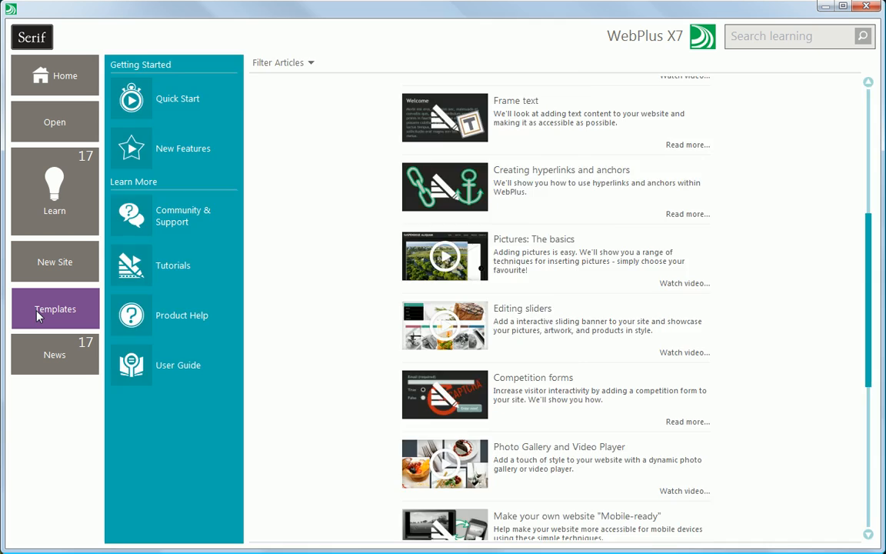
{"action": "left_click", "coordinate": [55, 308]}
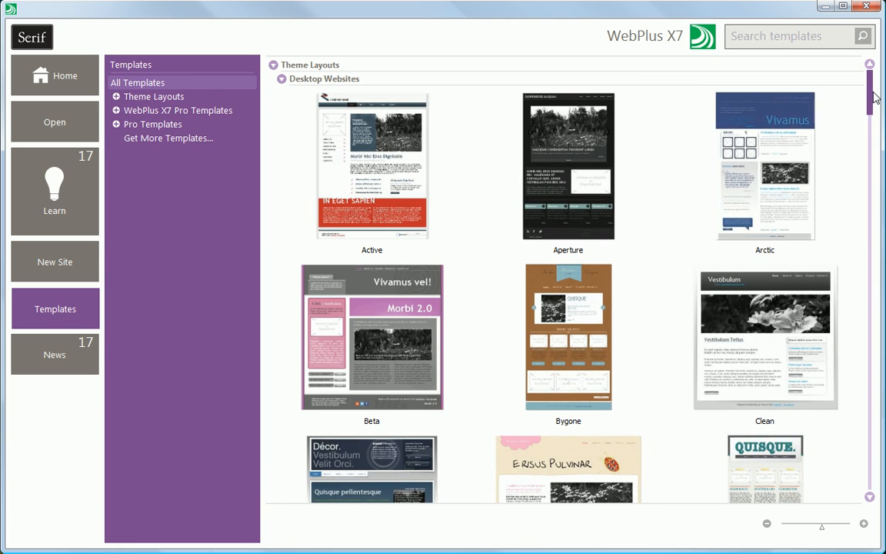
{"action": "scroll", "scroll_direction": "down", "scroll_amount": 3}
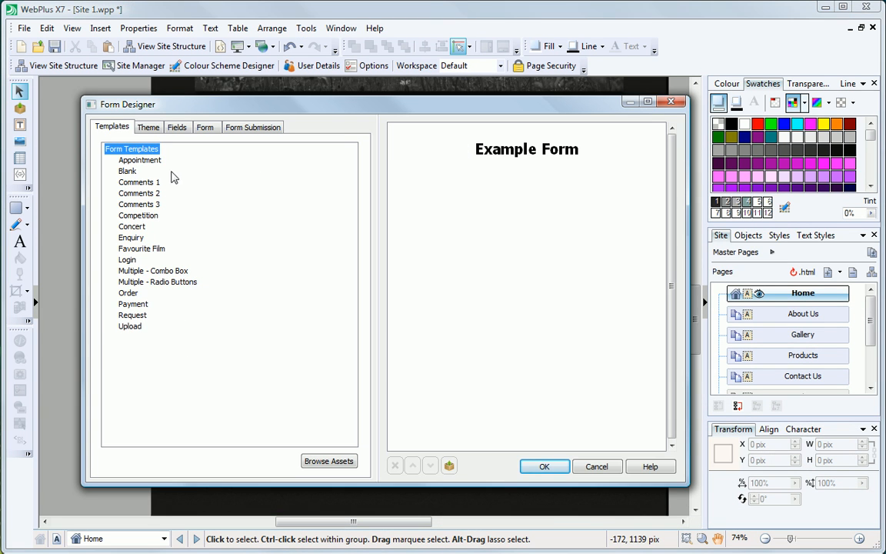
- Give the Comments form the dark theme and add a Phone Number field
{"action": "left_click", "coordinate": [148, 126]}
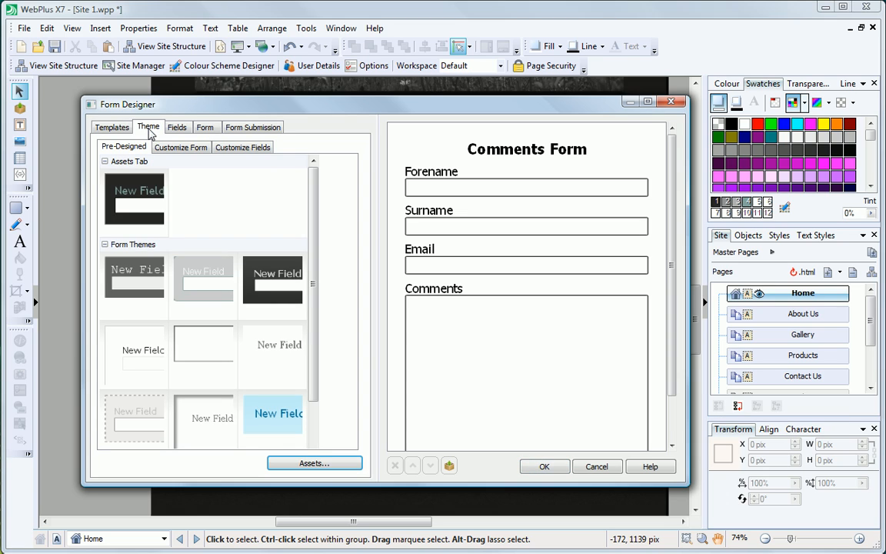
{"action": "left_click", "coordinate": [134, 203]}
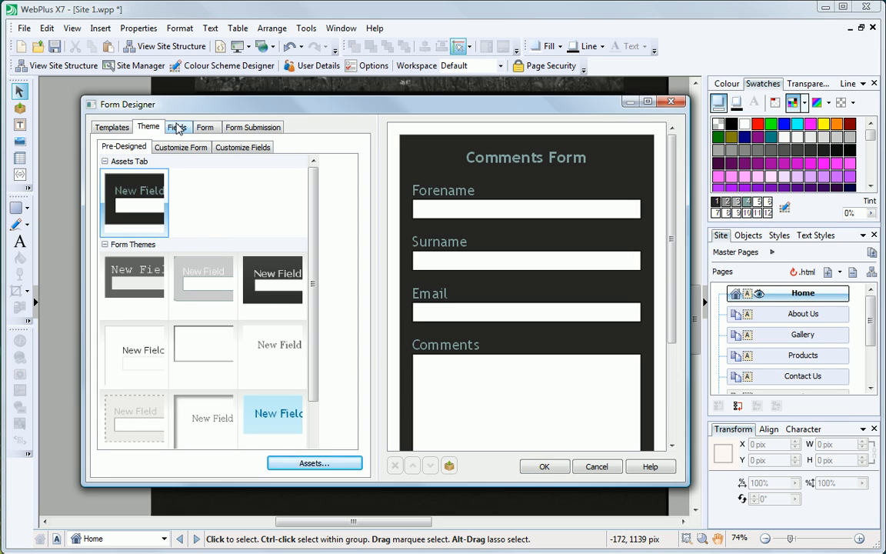
{"action": "left_click", "coordinate": [179, 126]}
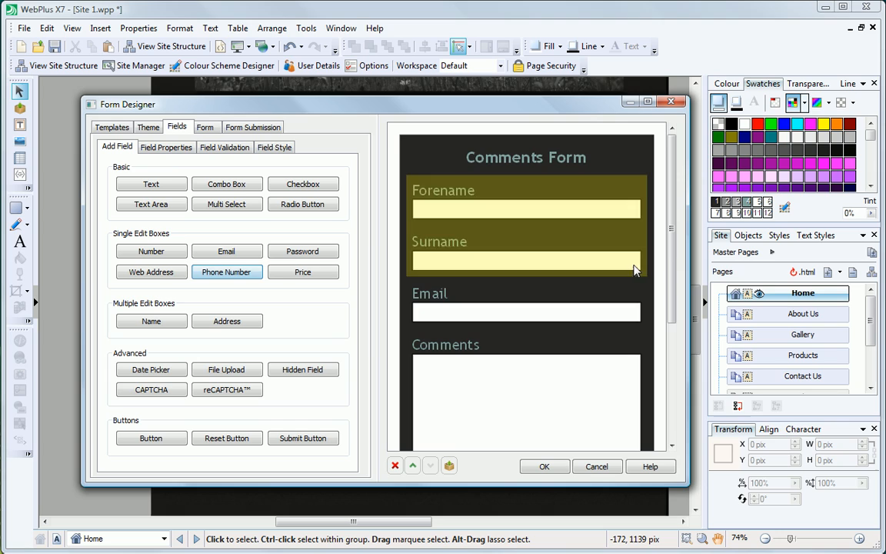
{"action": "scroll", "scroll_direction": "down", "scroll_amount": 3}
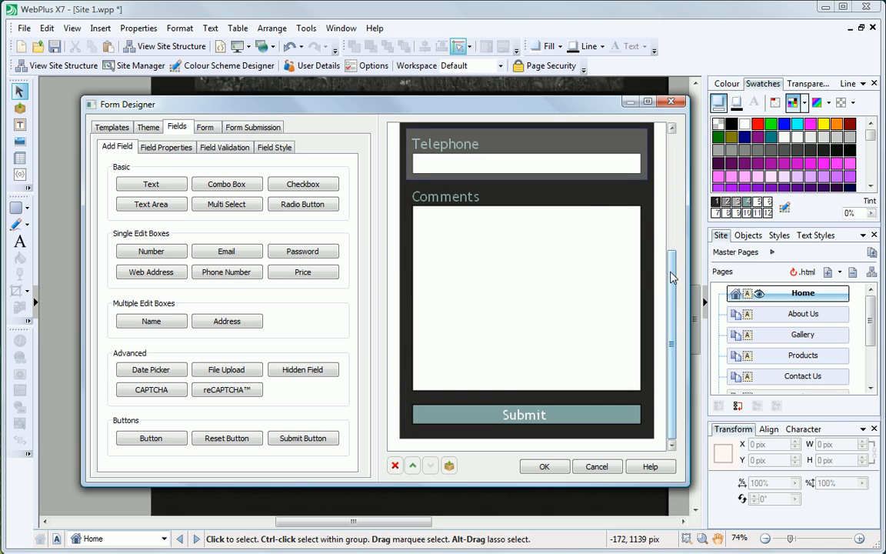
- Place the Comments Form on the Home page and unlock it via Unlock Form
{"action": "left_click", "coordinate": [545, 466]}
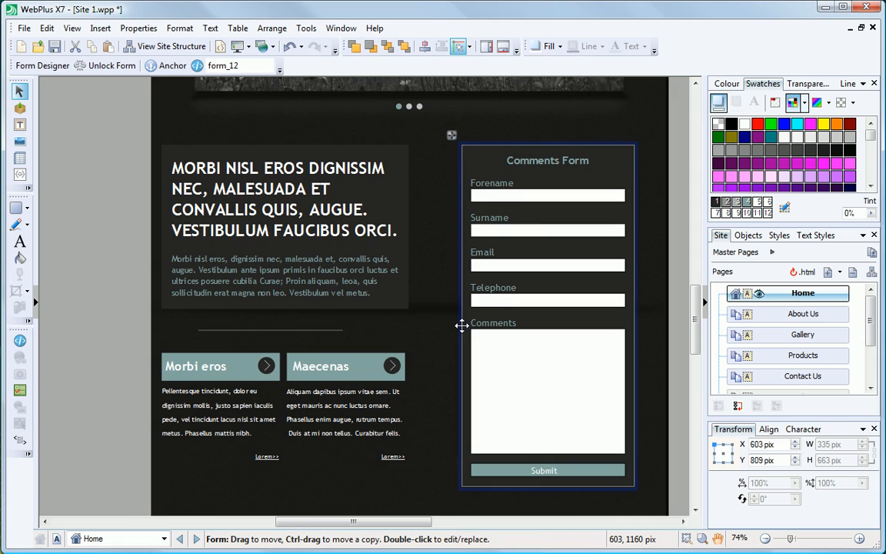
{"action": "mouse_move", "coordinate": [537, 303]}
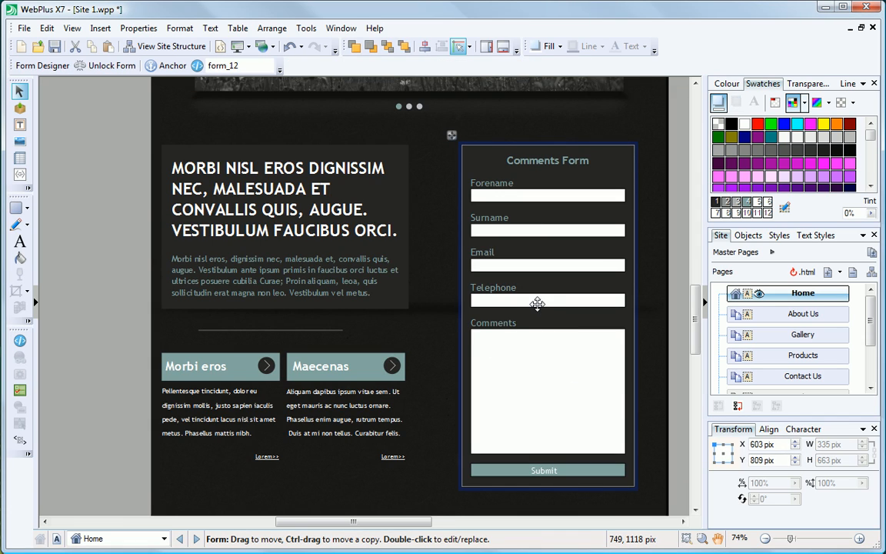
{"action": "right_click", "coordinate": [537, 303]}
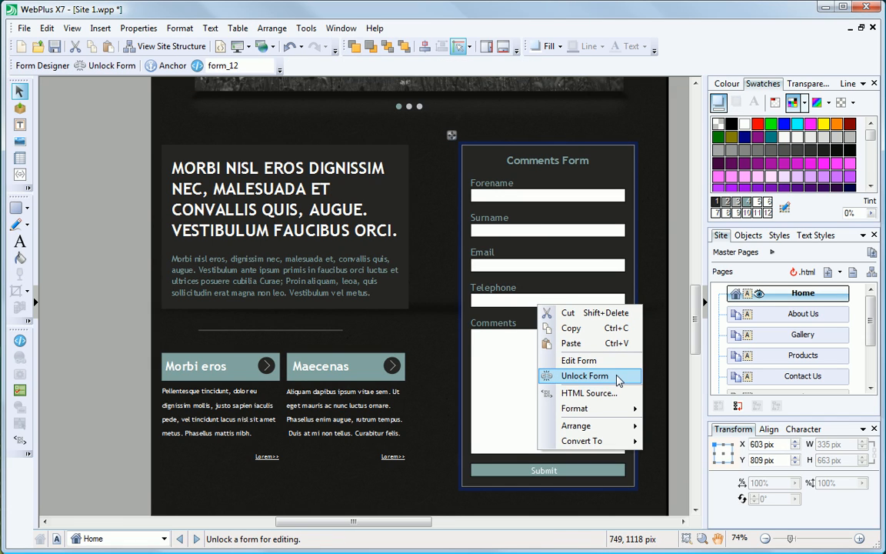
{"action": "left_click", "coordinate": [100, 27]}
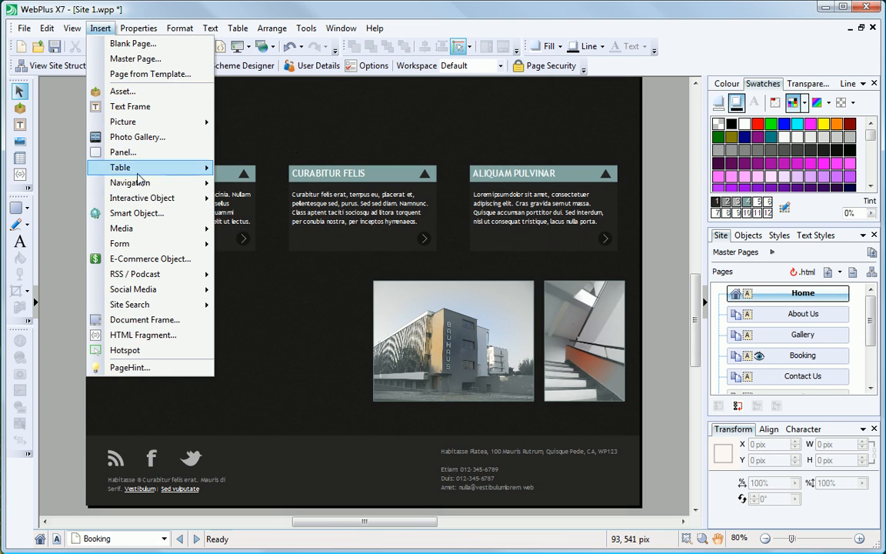
- Insert the Check availability Smart Object on the Booking page and review its bookings in Manage
{"action": "left_click", "coordinate": [135, 212]}
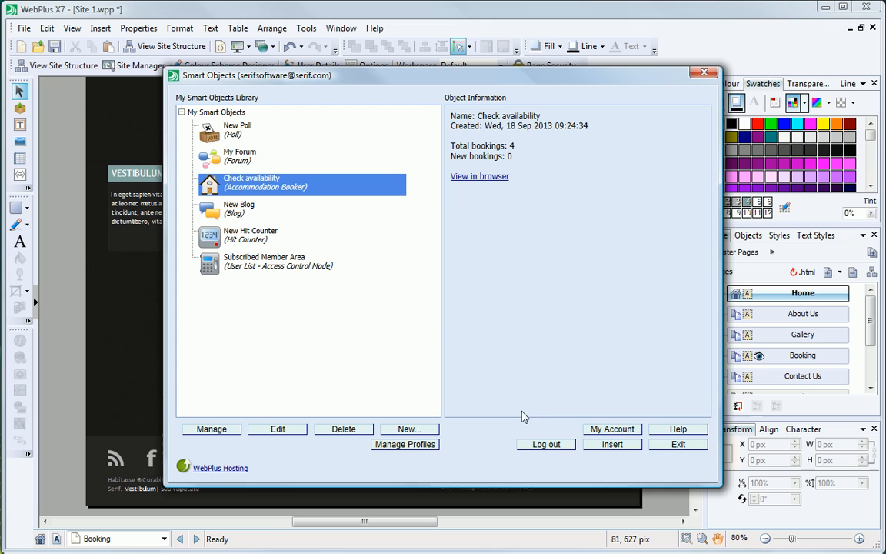
{"action": "left_click", "coordinate": [613, 443]}
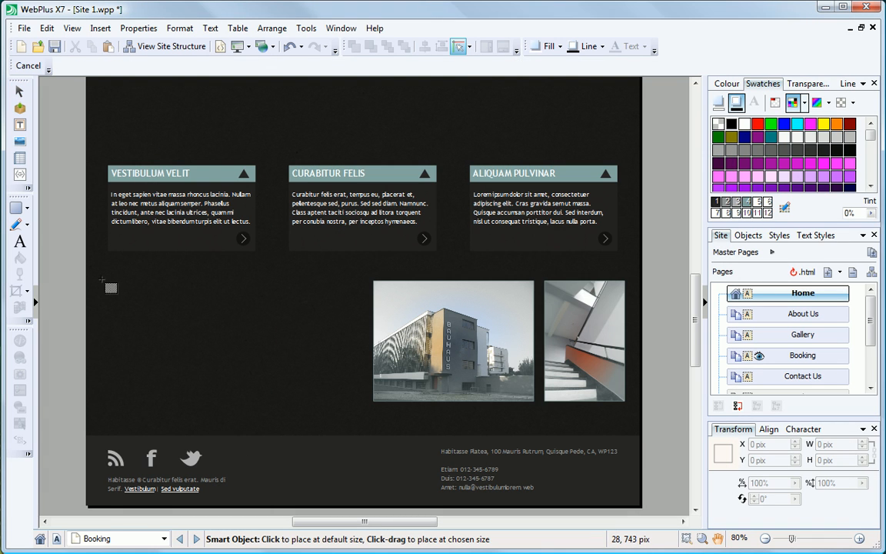
{"action": "left_click", "coordinate": [111, 288]}
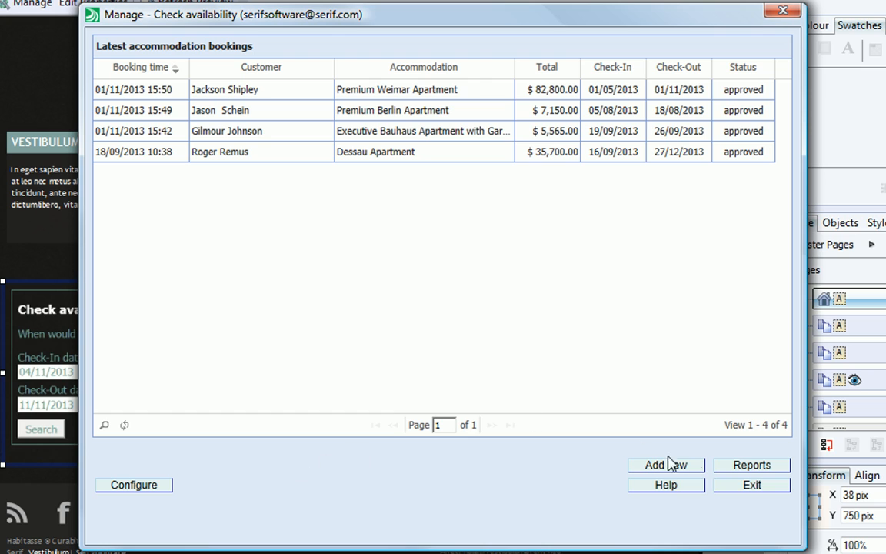
{"action": "left_click", "coordinate": [751, 484]}
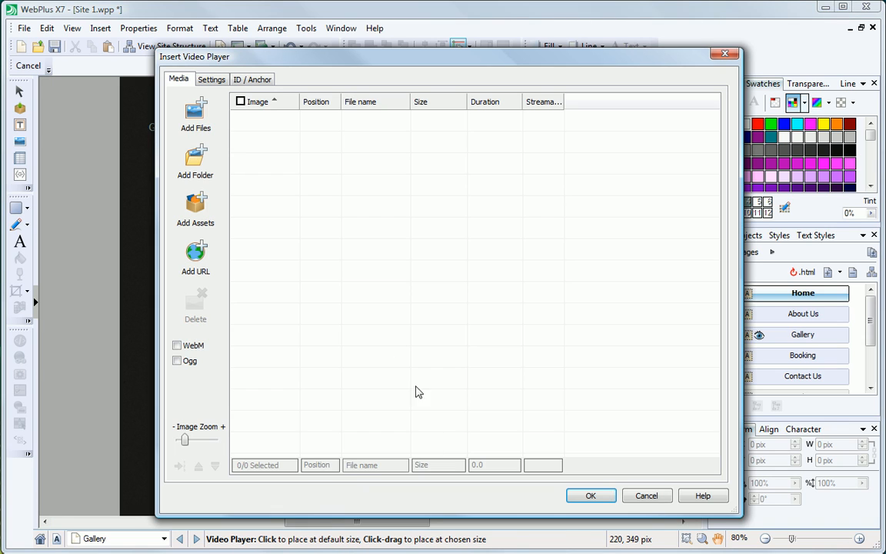
- Add the three .mp4 clips to the Video Player and adjust its Settings before confirming
{"action": "left_click", "coordinate": [194, 116]}
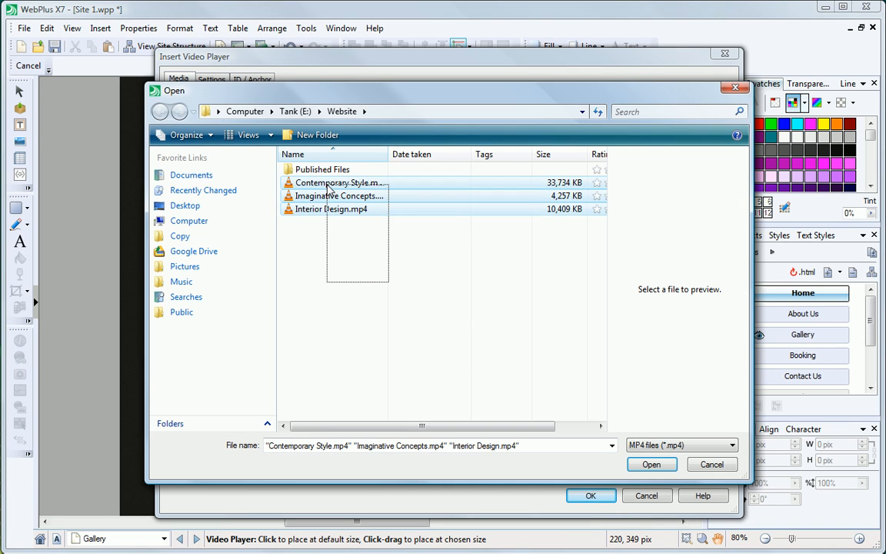
{"action": "left_click", "coordinate": [651, 464]}
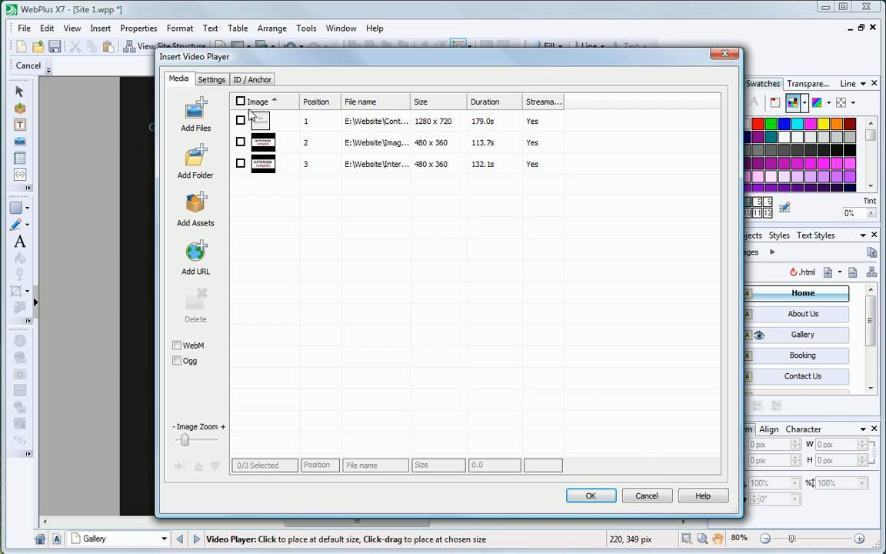
{"action": "left_click", "coordinate": [212, 79]}
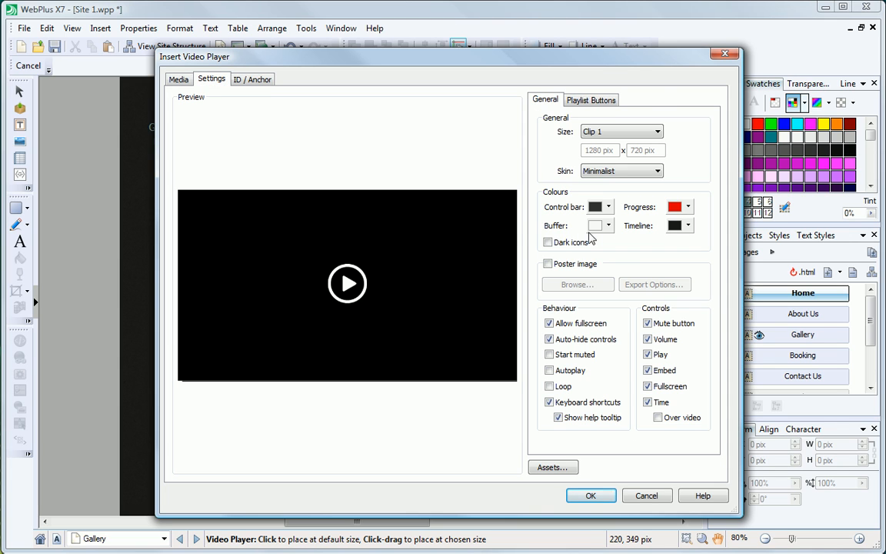
{"action": "left_click", "coordinate": [591, 99]}
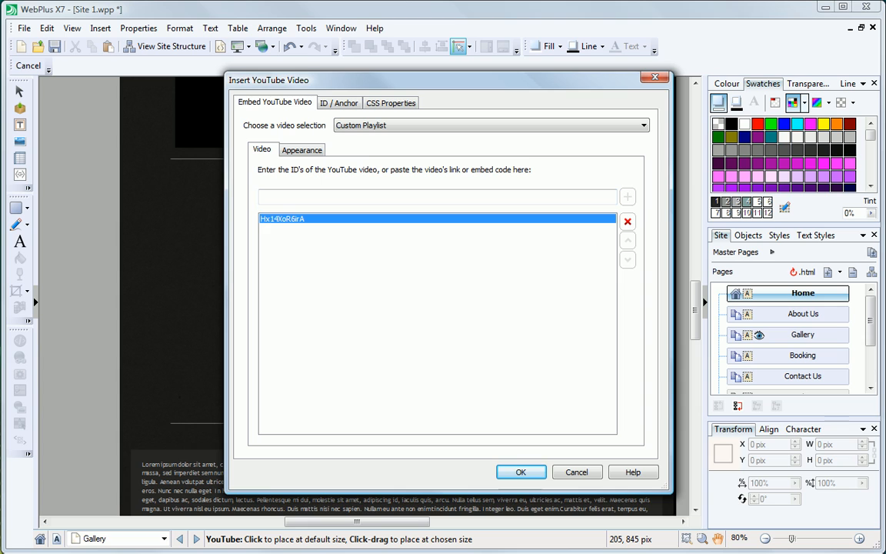
- Confirm the Custom Playlist YouTube video with its added video ID
{"action": "left_click", "coordinate": [520, 471]}
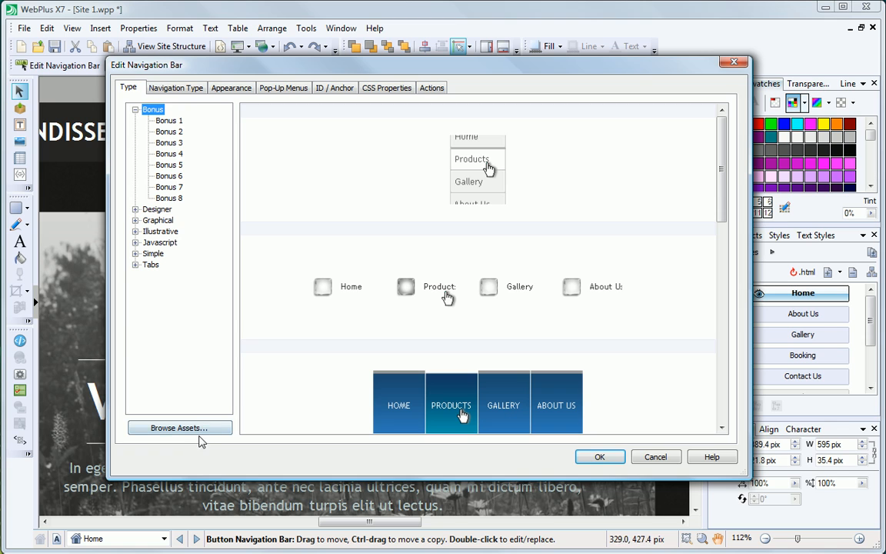
- Choose the navigation bar design and apply CSS Border edge styling to the PULSE link text
{"action": "left_click", "coordinate": [179, 427]}
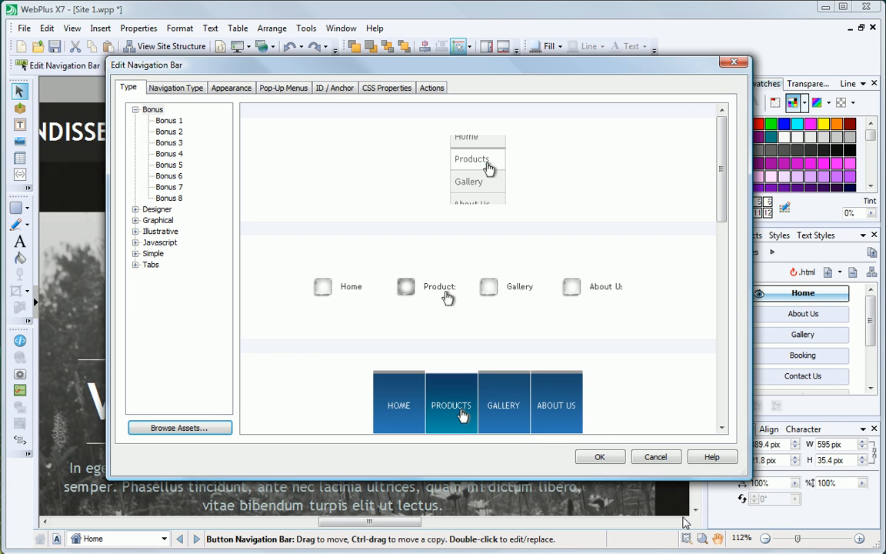
{"action": "left_click", "coordinate": [139, 28]}
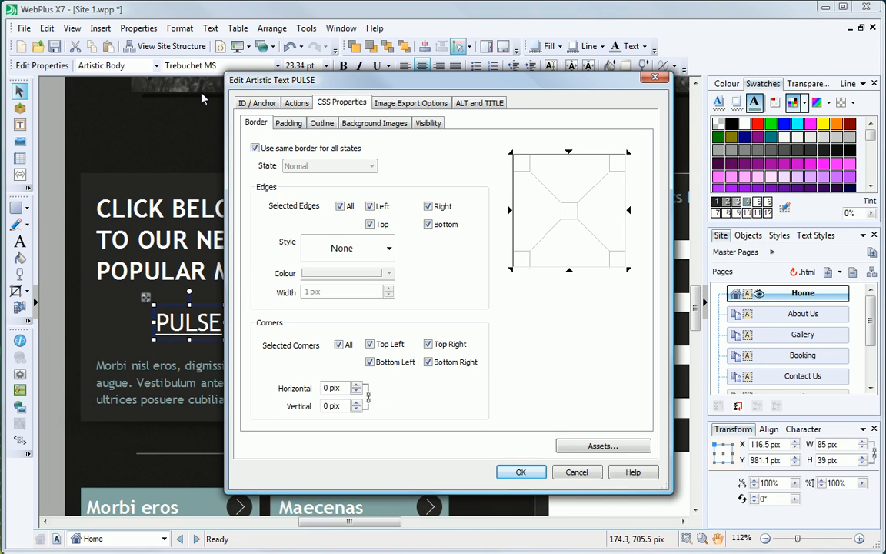
{"action": "left_click", "coordinate": [520, 471]}
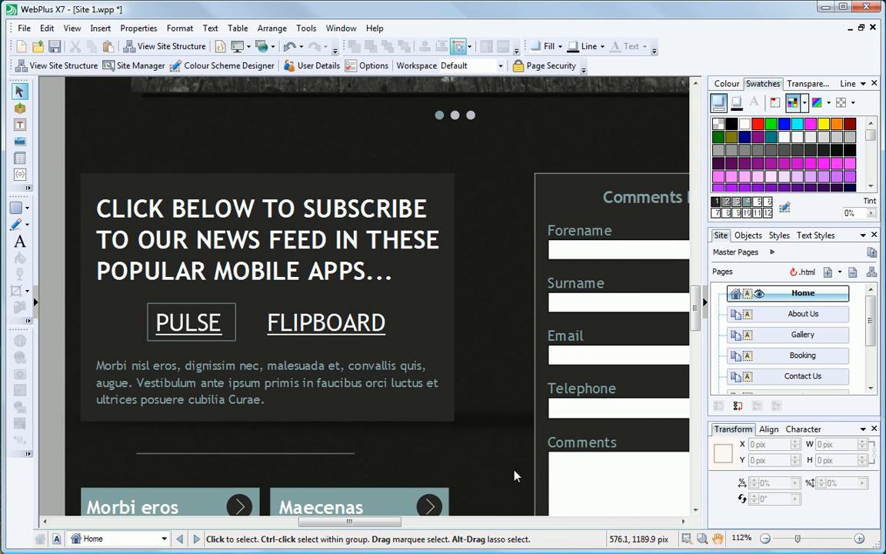